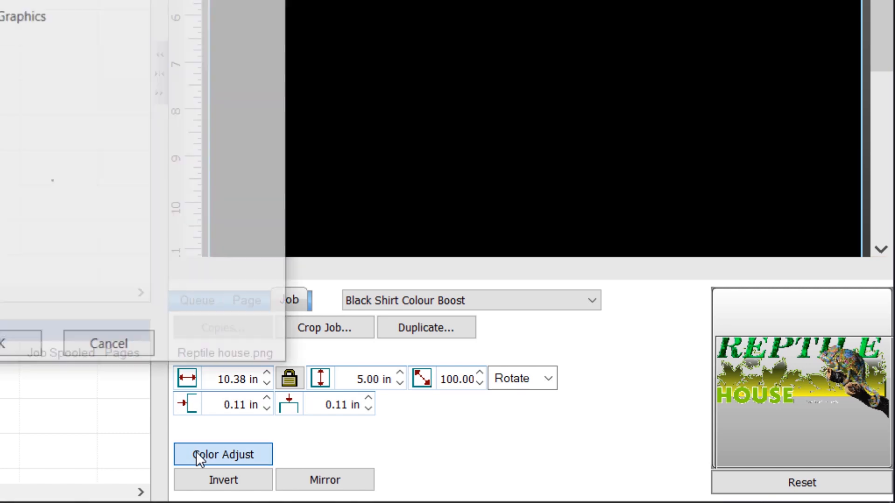
Bring up Color Adjust for the Reptile house job with the Layers choice showing.
left_click(223, 455)
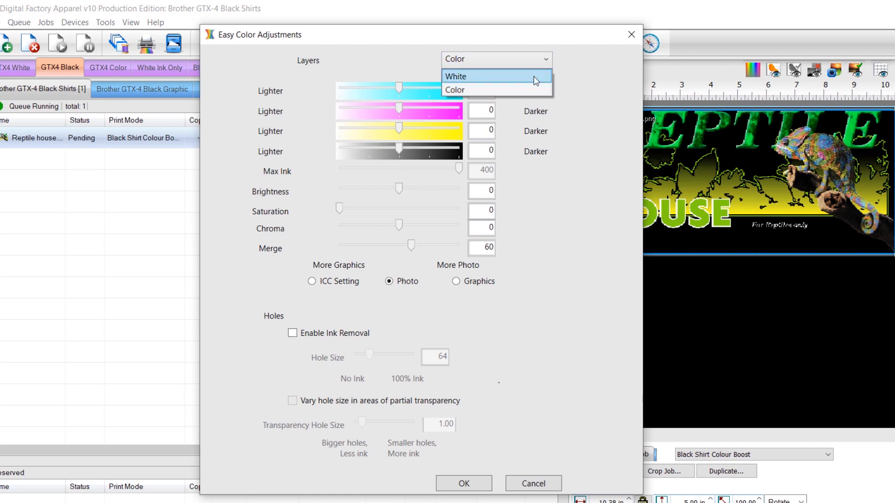
On the White layer set Choke to 2 Minimum and confirm with OK.
left_click(457, 76)
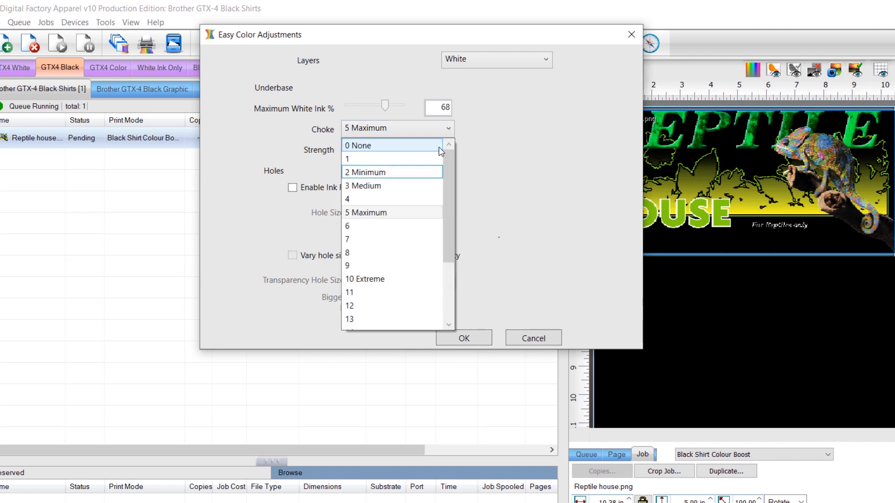
mouse_move(440, 154)
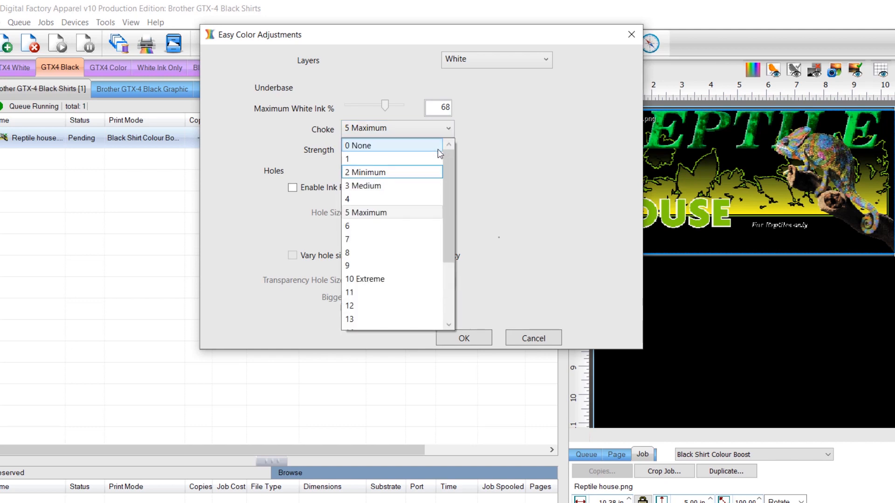
mouse_move(431, 190)
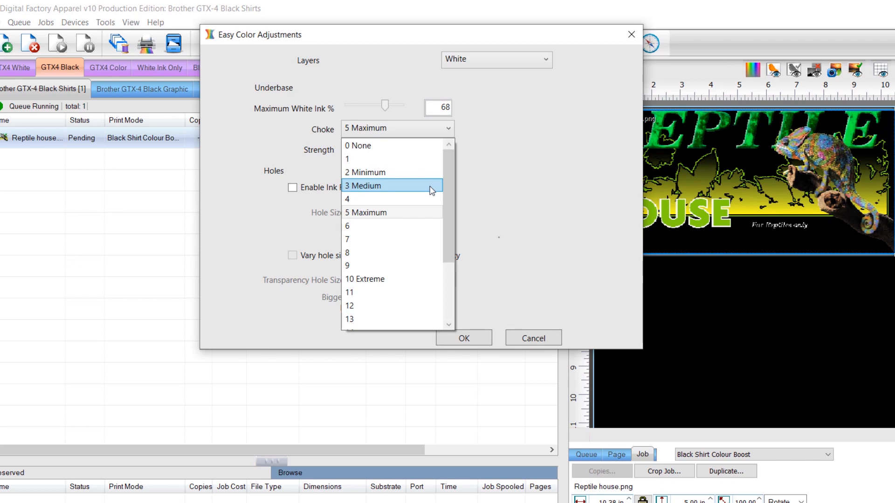
mouse_move(432, 213)
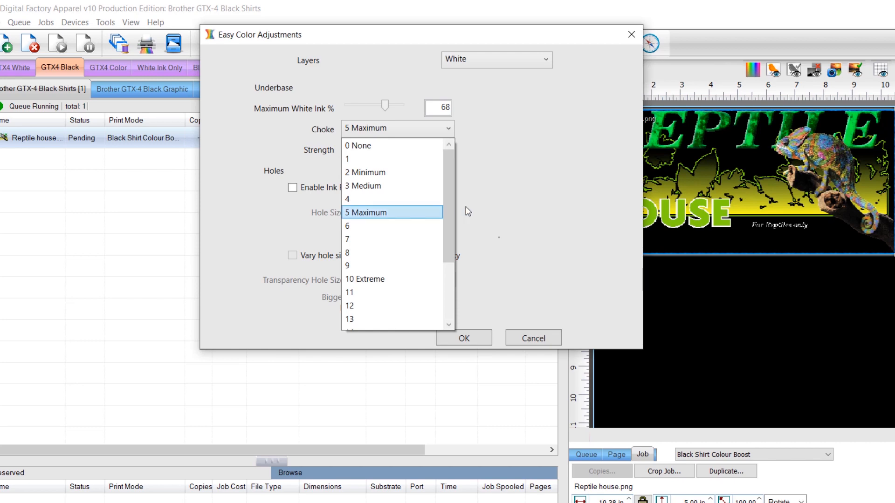
left_click(364, 172)
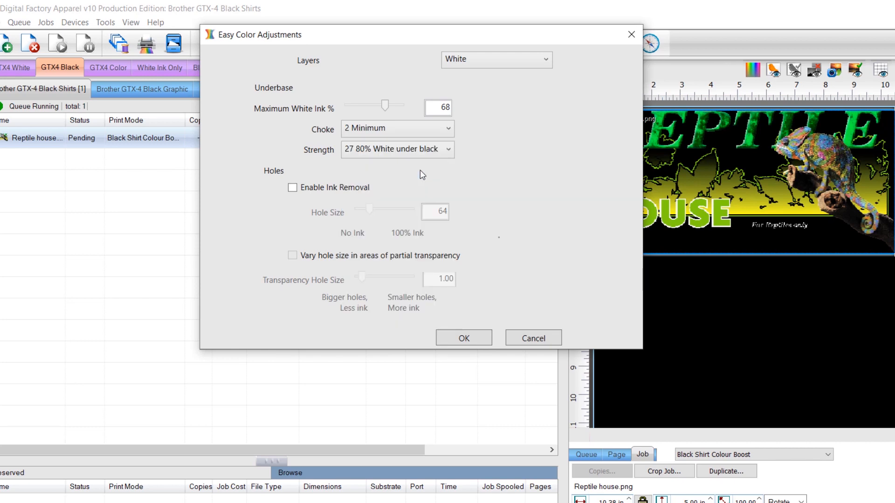
mouse_move(491, 169)
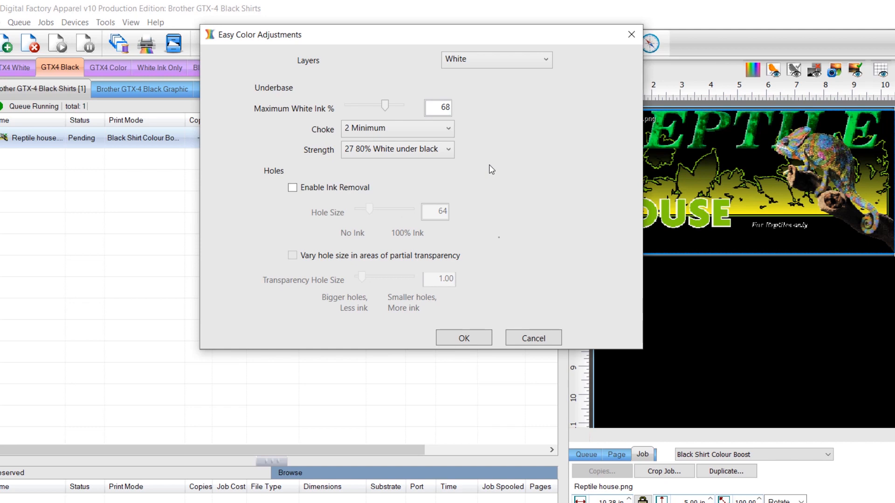
left_click(464, 337)
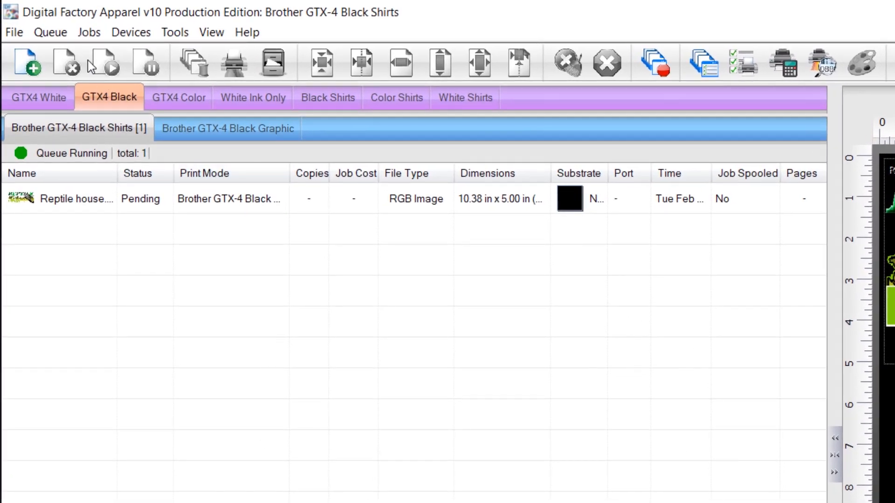
Select the Reptile house job in the queue and show the Devices menu.
left_click(49, 32)
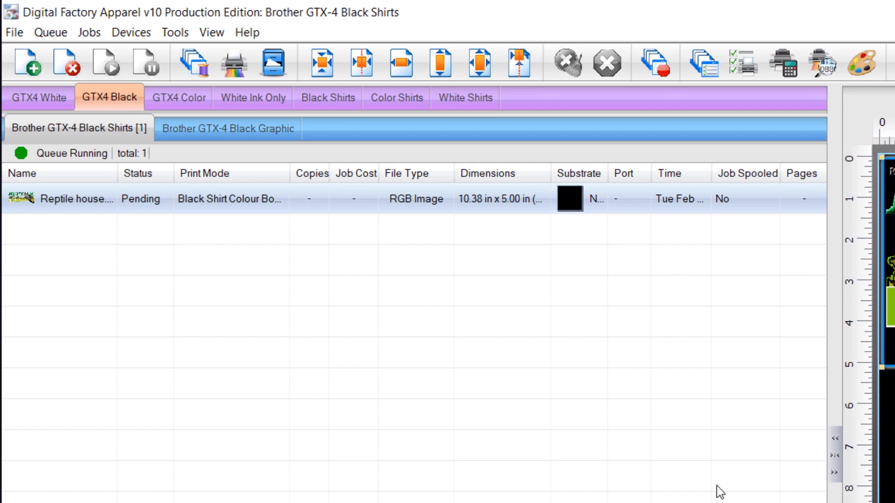
left_click(130, 32)
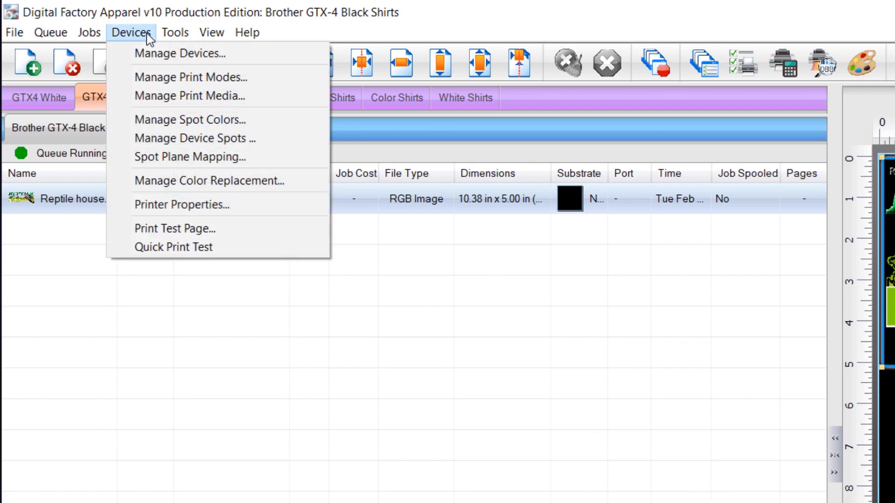
In Manage Print Modes, bring up the Brother GTX-4 Black Shirts print mode properties.
left_click(189, 76)
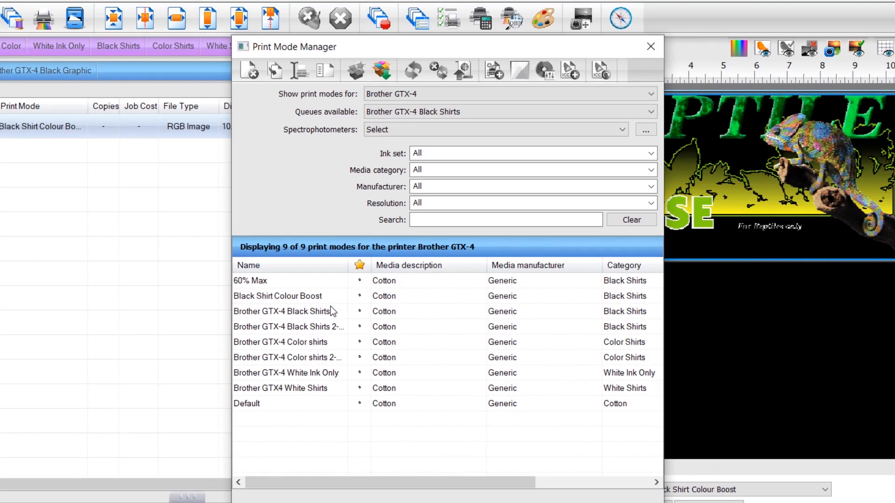
left_click(286, 312)
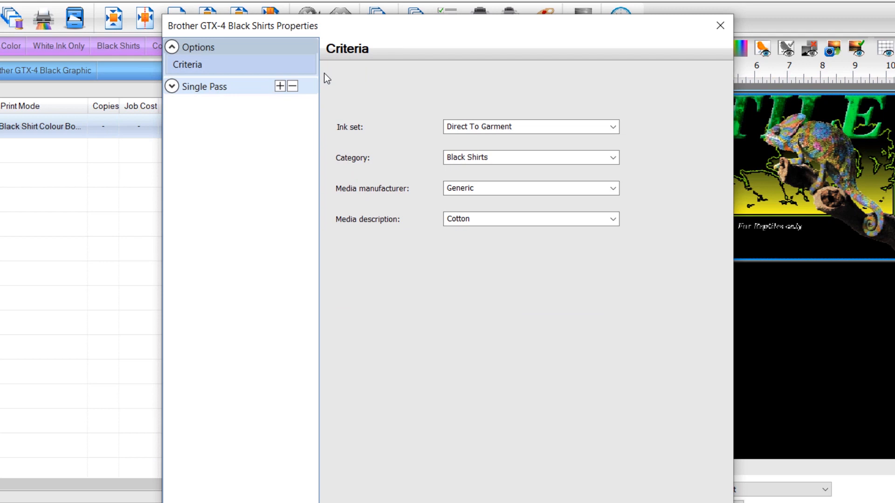
Under Single Pass Processing Options set 'Choke the prime' to 2 Minimum and save.
left_click(171, 85)
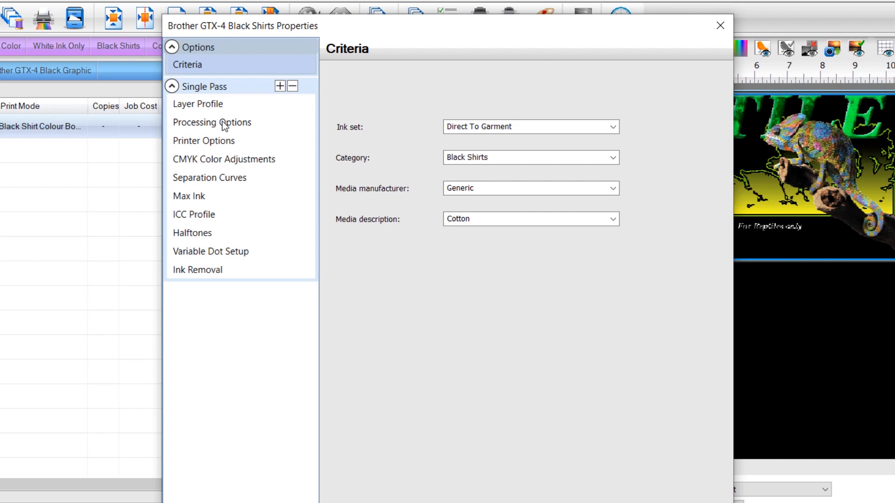
left_click(212, 122)
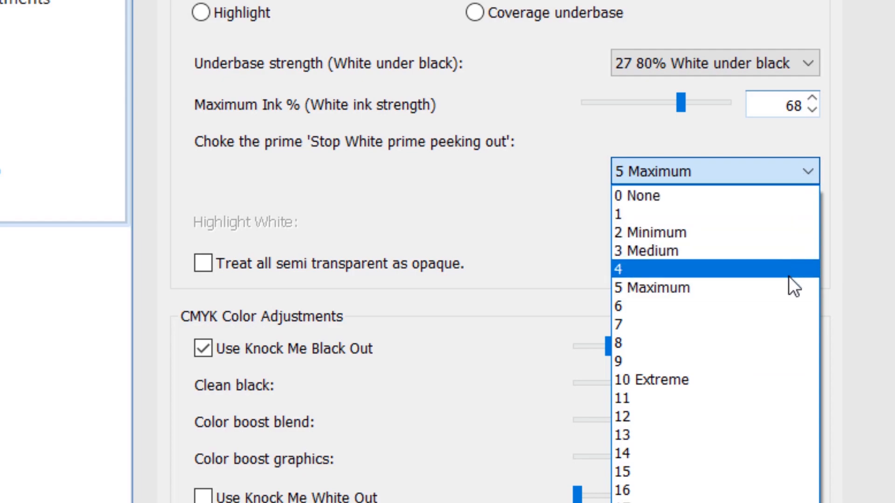
left_click(652, 233)
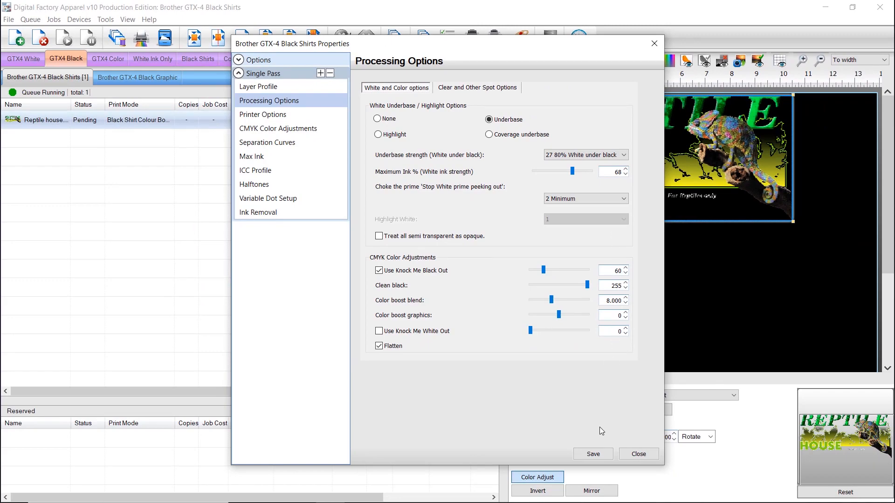
left_click(638, 454)
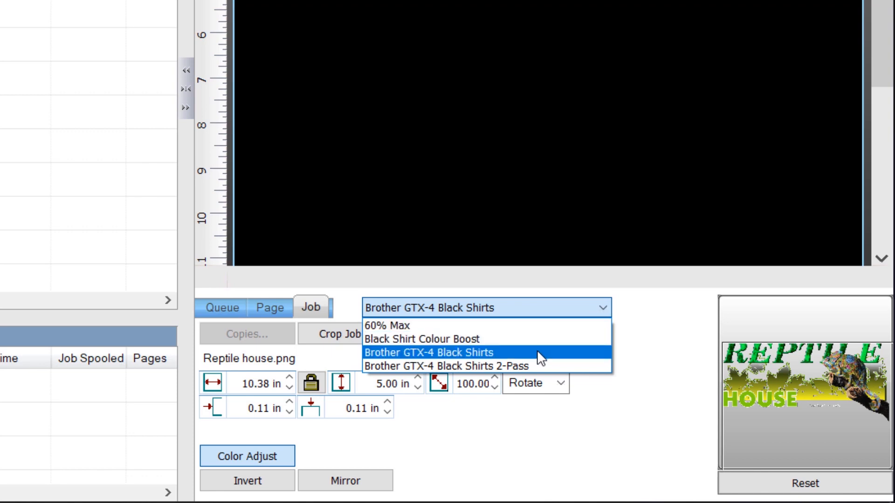
Choose Brother GTX-4 Black Shirts again as the Reptile house job's print mode.
left_click(432, 352)
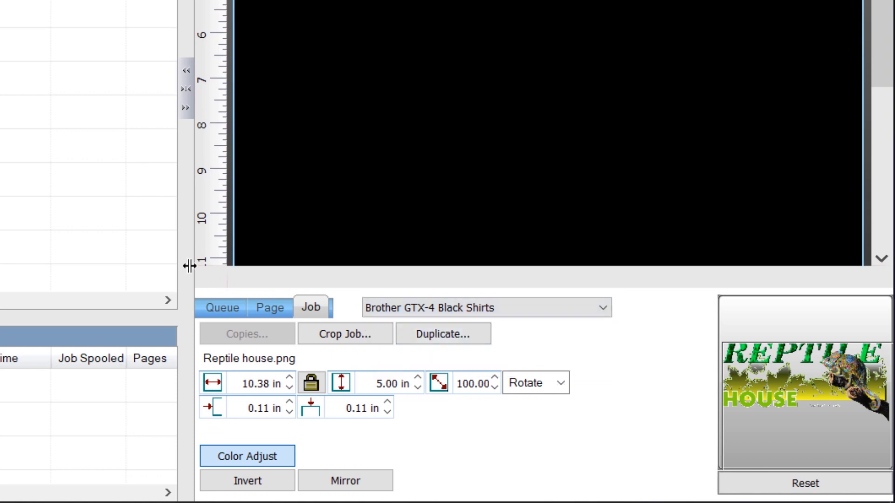